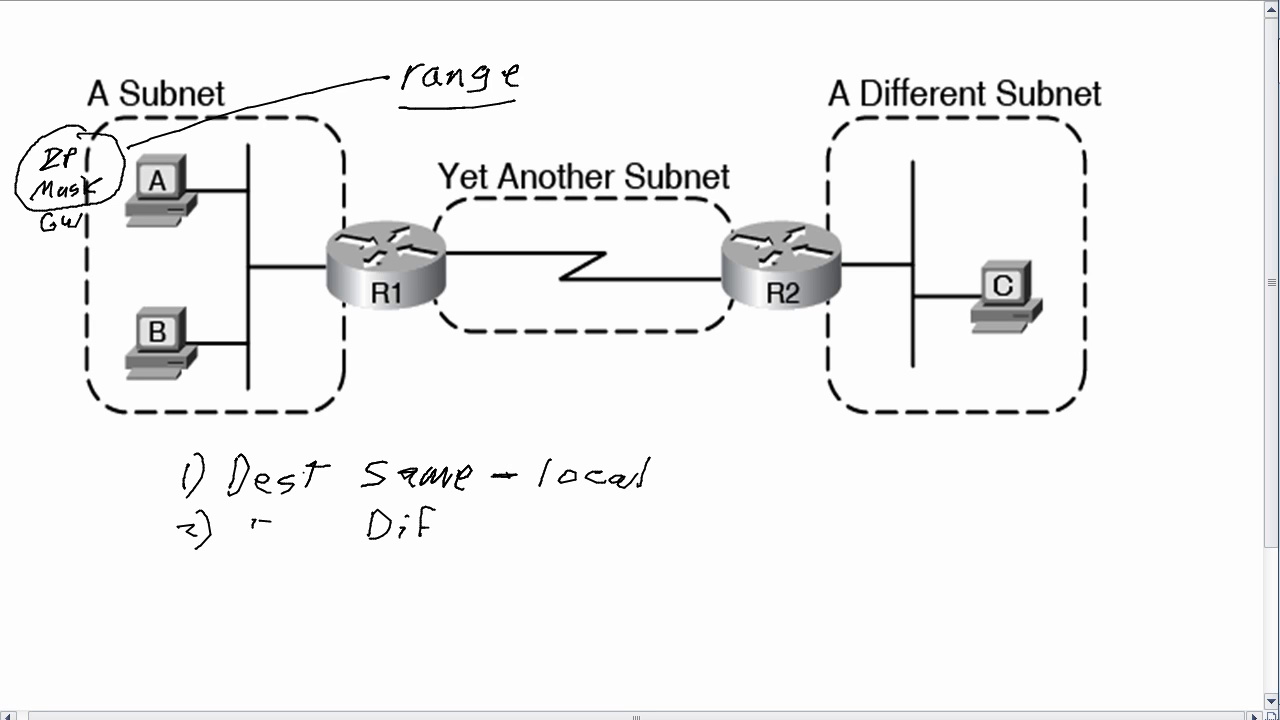
Handwrite "Diff. - GW" beside rule 2 below the diagram.
drag(200, 160, 970, 245)
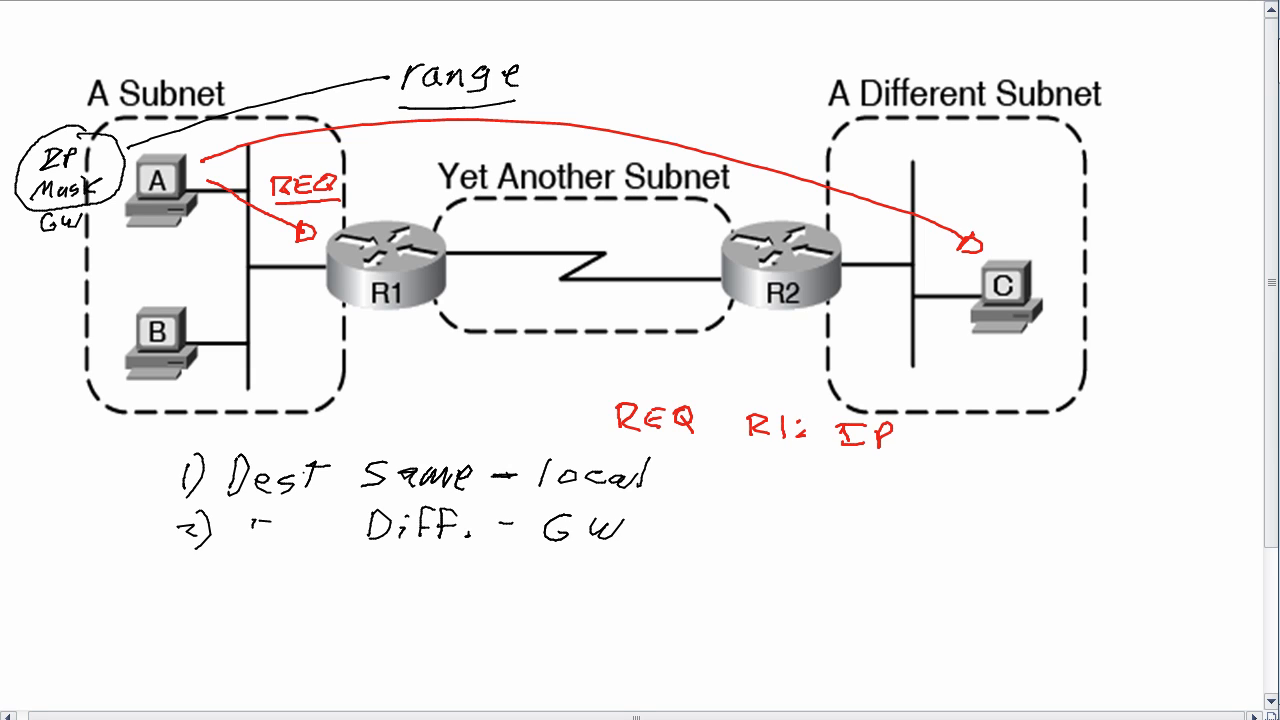
Write the red note "REQ R1: IP (6.10.)" under the diagram.
text((6.10.))
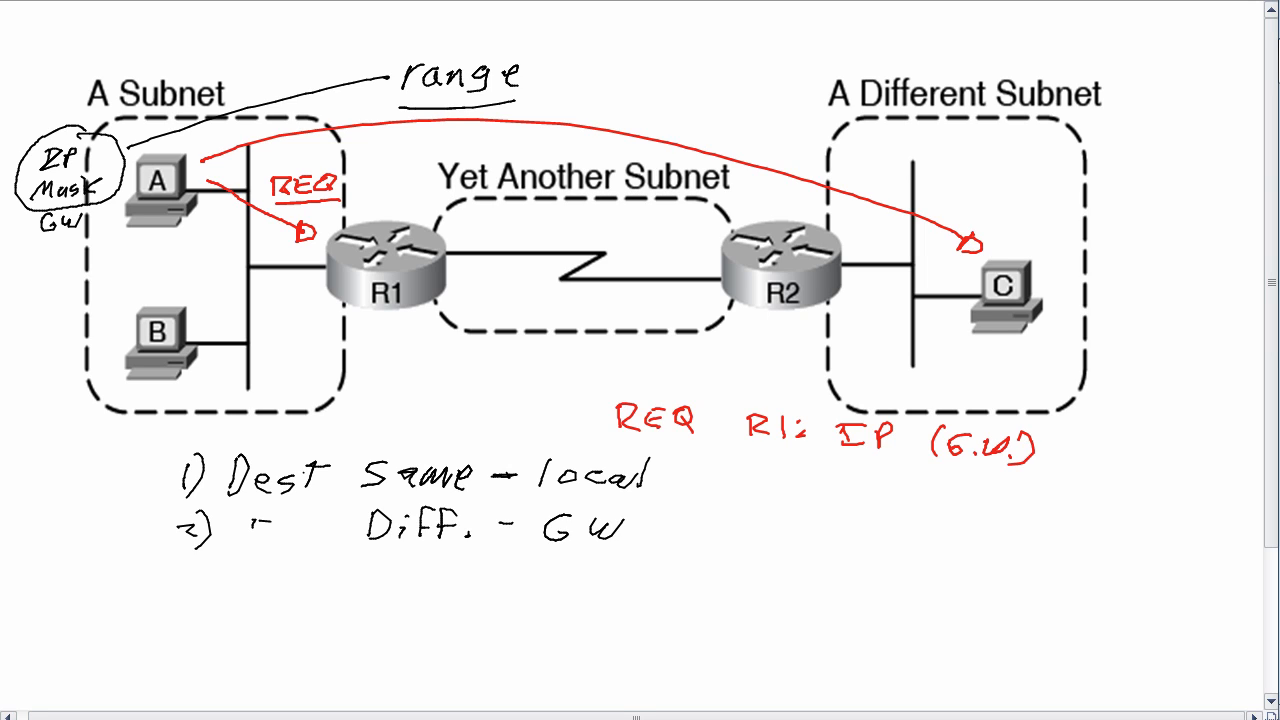
Underline "(6.10.)" in red and label the R1-to-A return arrow "REPL".
drag(945, 470, 1025, 472)
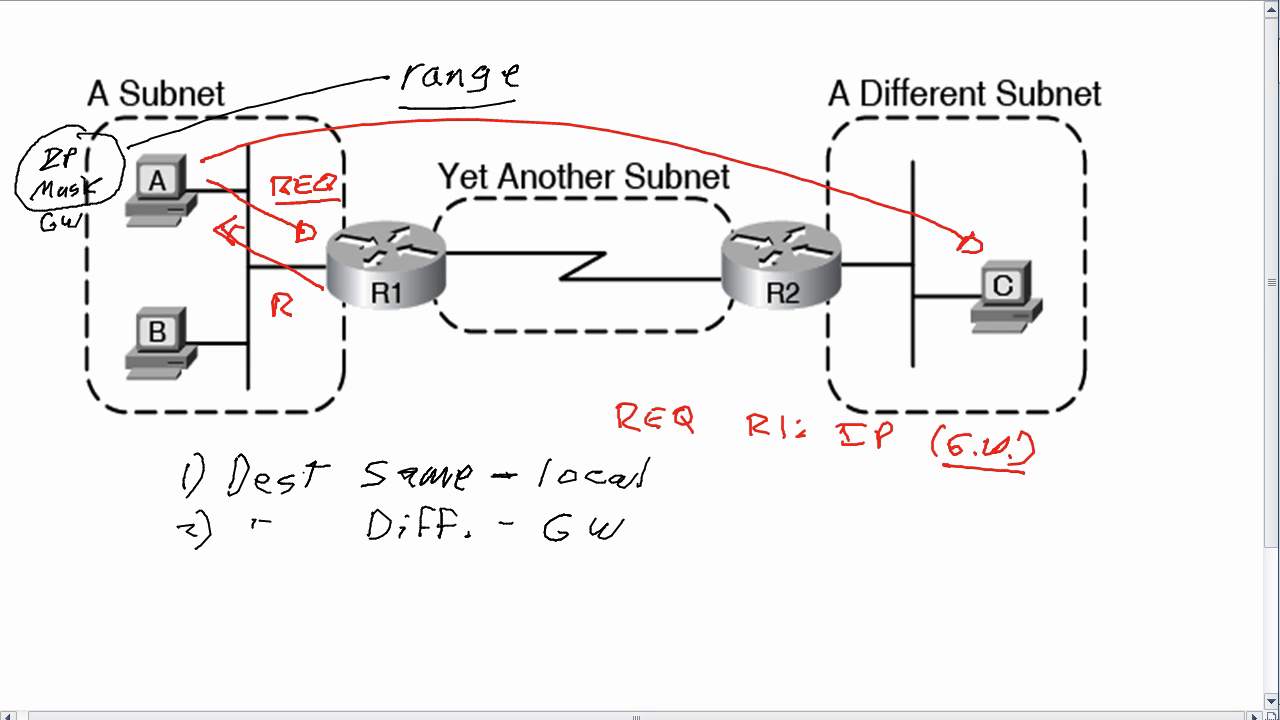
text(REPL)
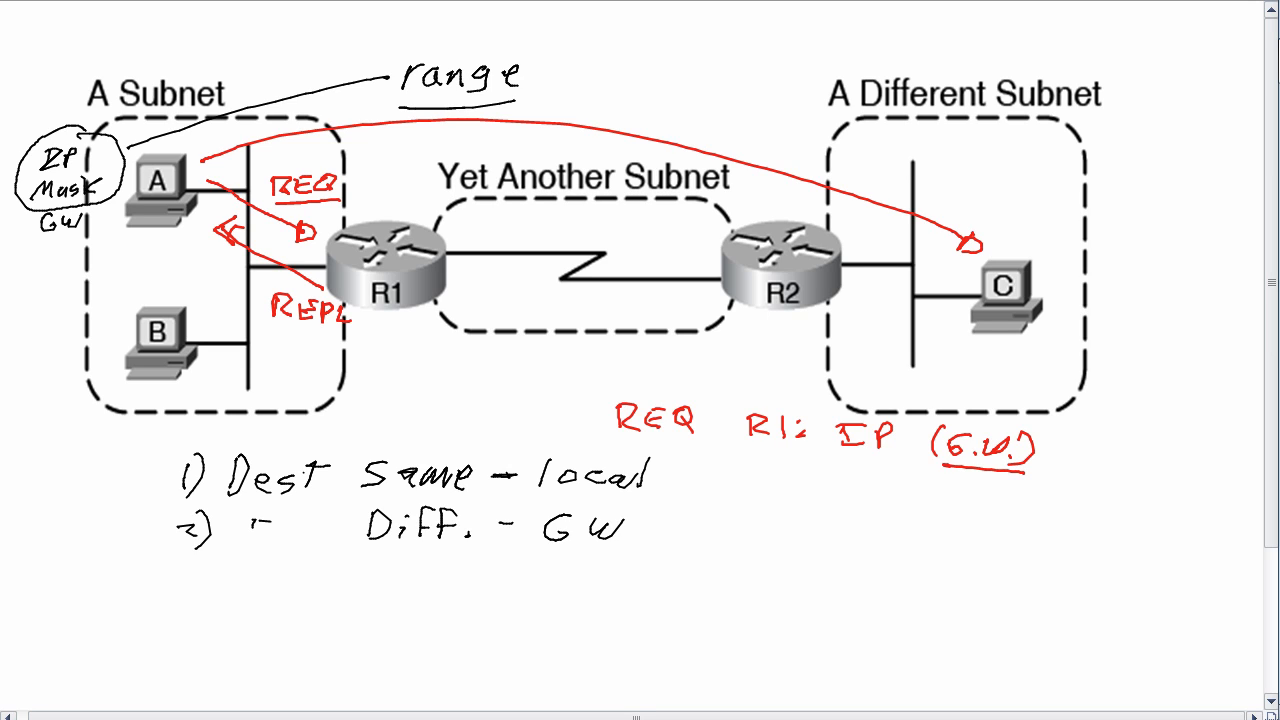